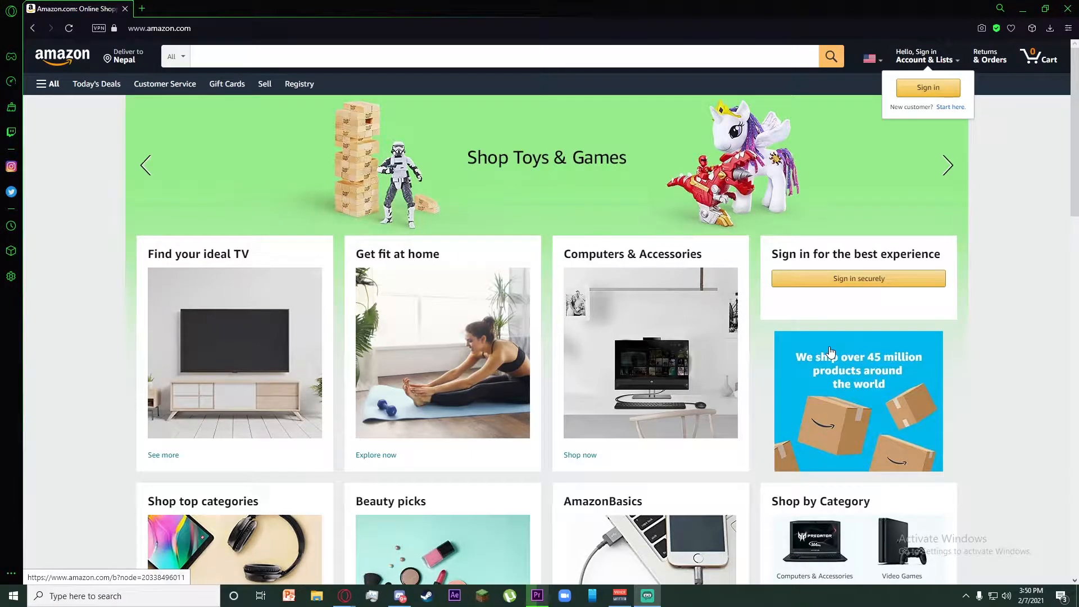
Bring up the Account & Lists menu from the Amazon homepage header.
left_click(947, 165)
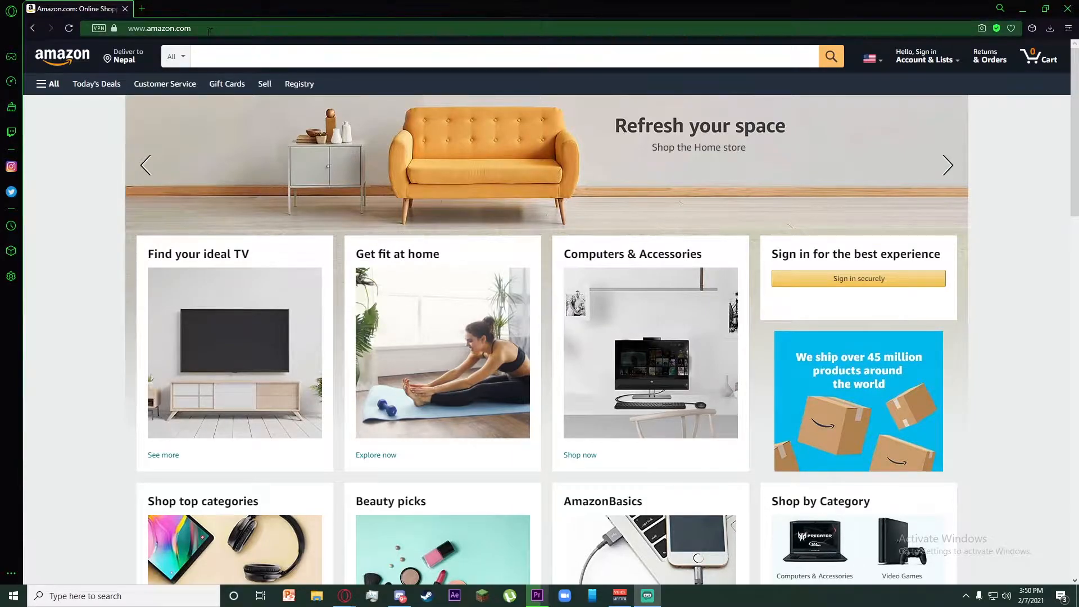
left_click(948, 165)
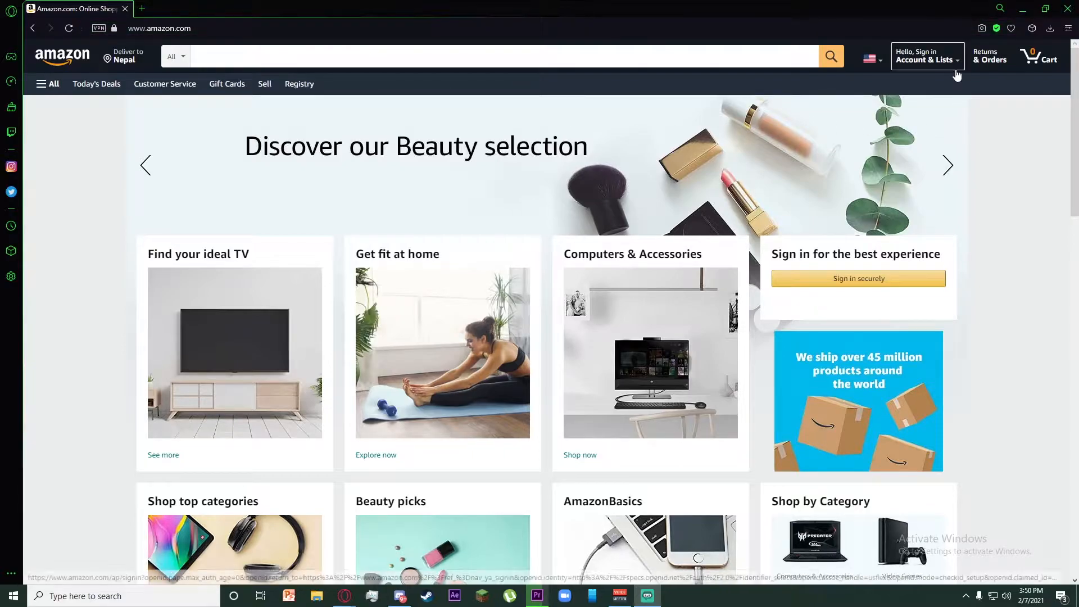
left_click(924, 56)
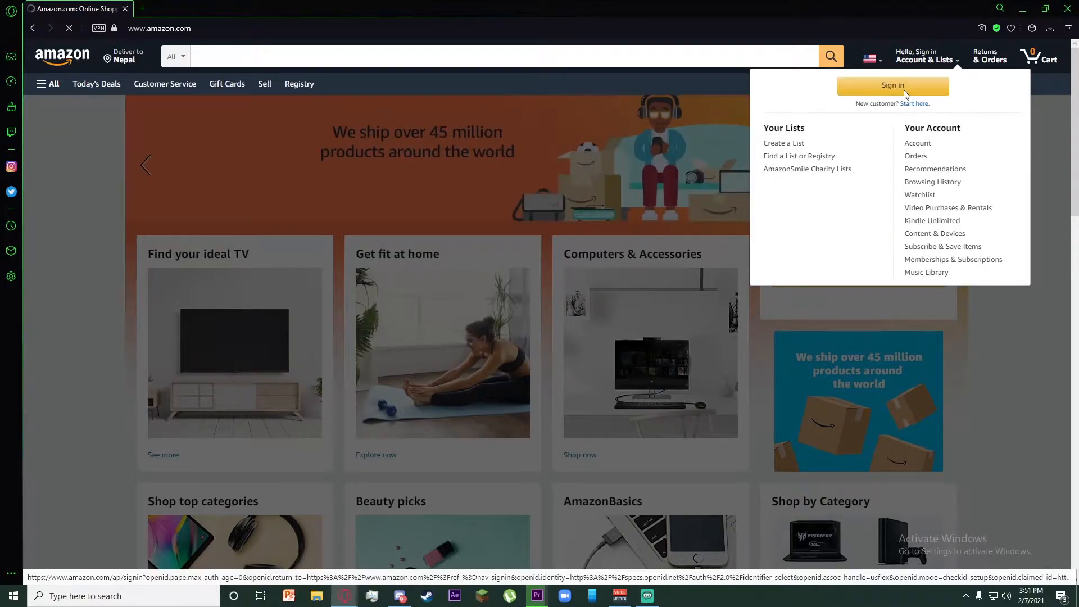
Go to the Sign-In page and choose 'Create your Amazon account'.
left_click(892, 85)
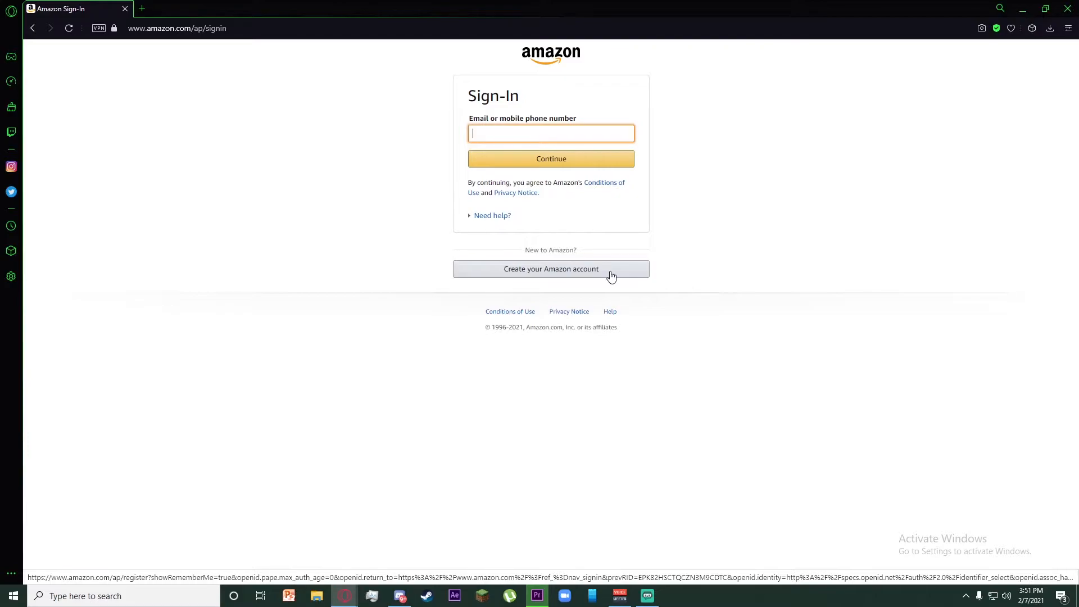
left_click(551, 269)
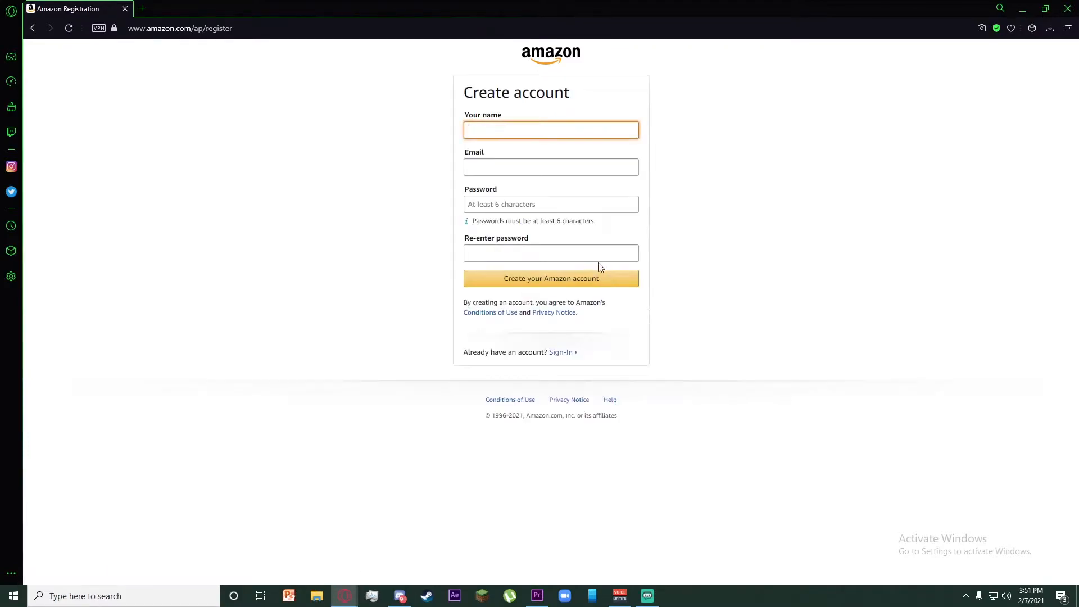
Enter name godhimself, email and password, and submit the registration to reach OTP verification.
left_click(550, 130)
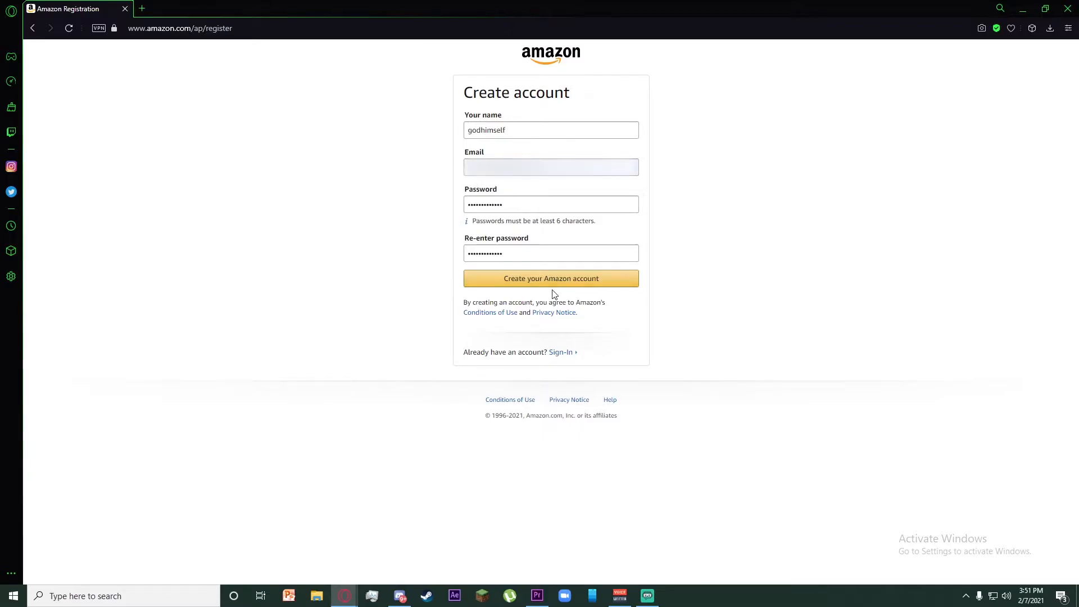
left_click(551, 278)
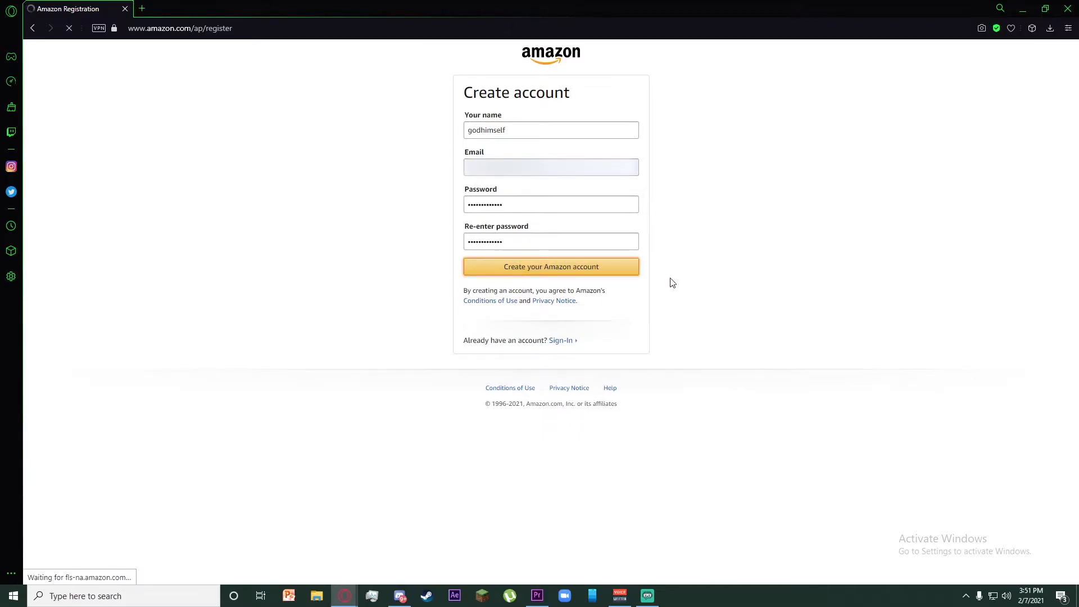
left_click(551, 266)
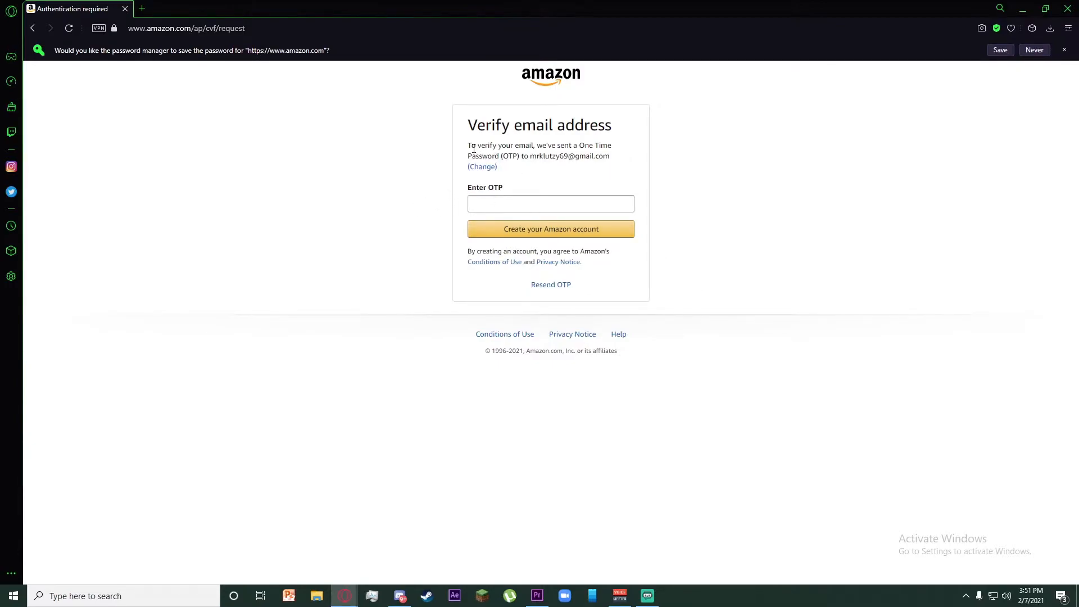
mouse_move(211, 71)
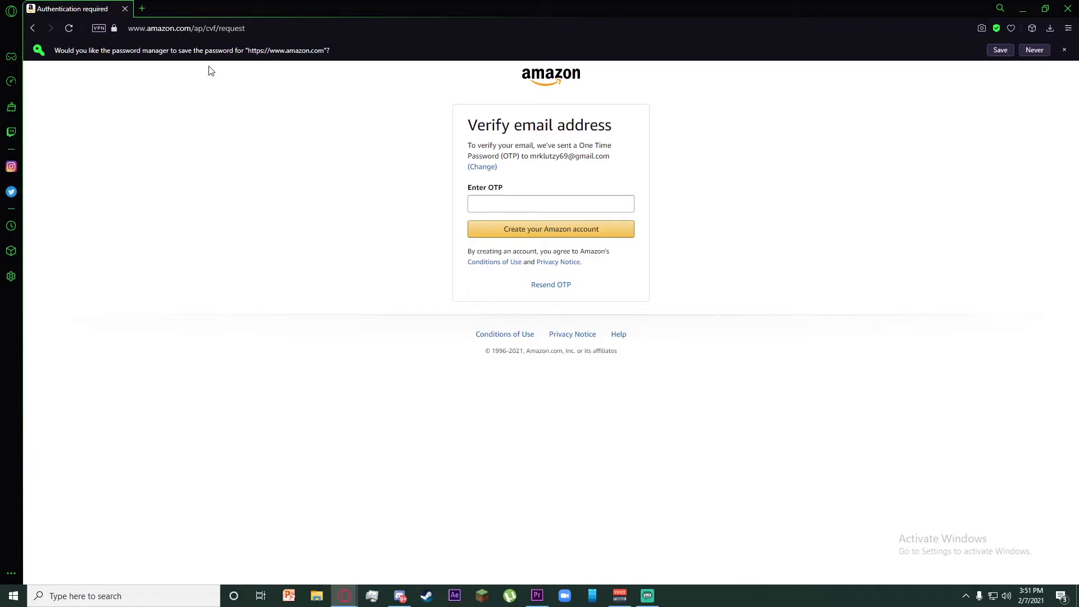
left_click(142, 8)
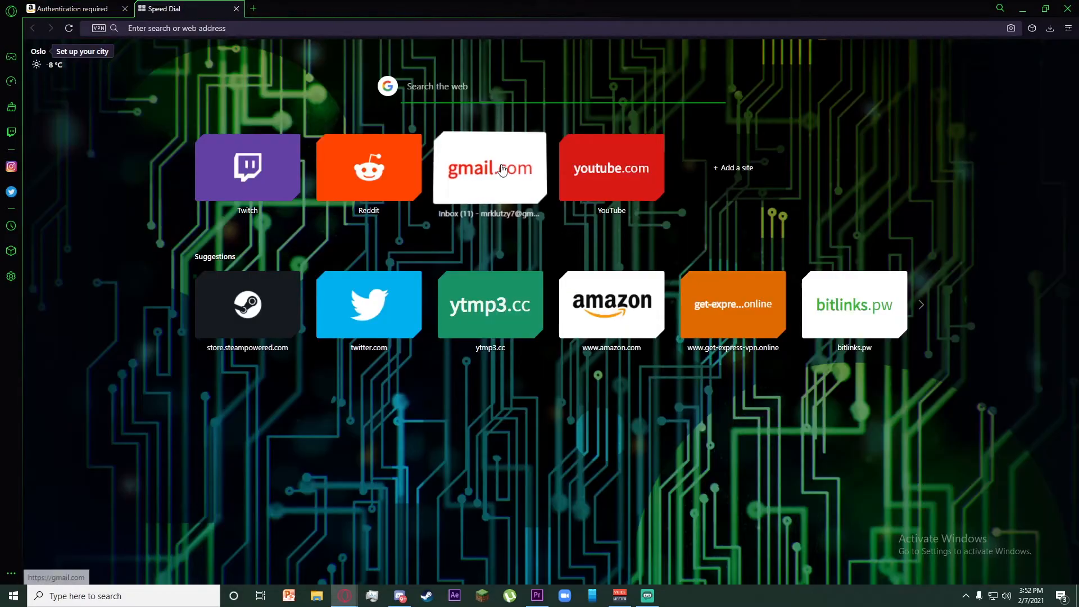
left_click(489, 167)
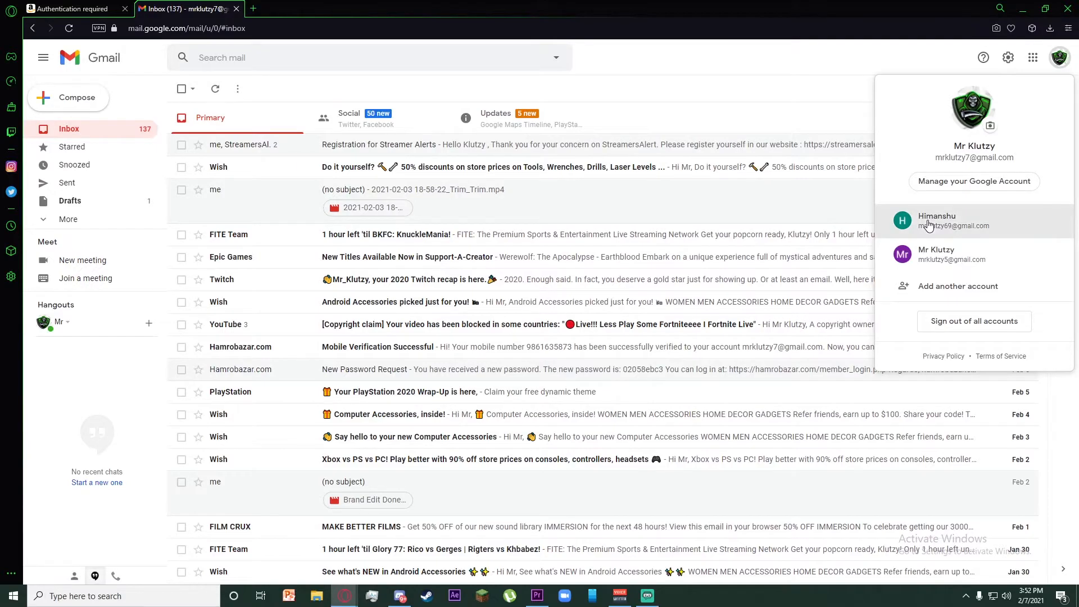
left_click(936, 220)
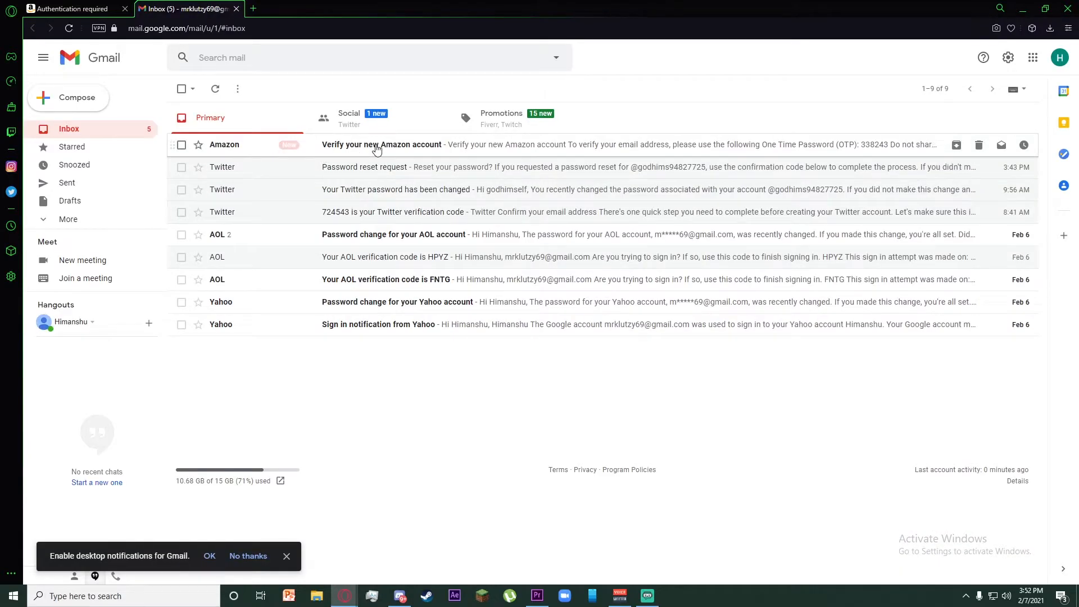
left_click(381, 145)
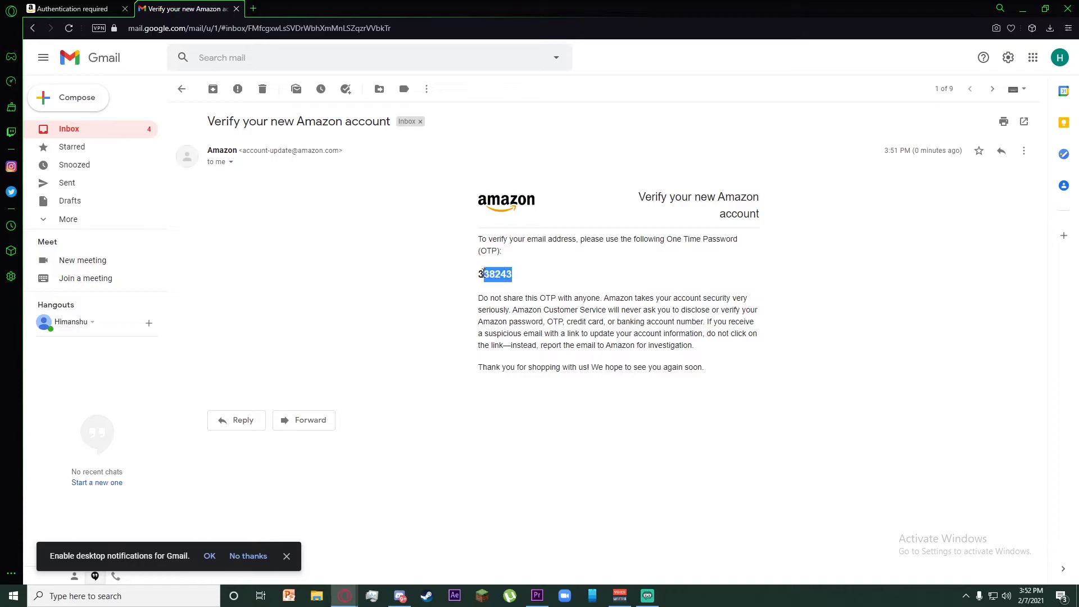
left_click(72, 8)
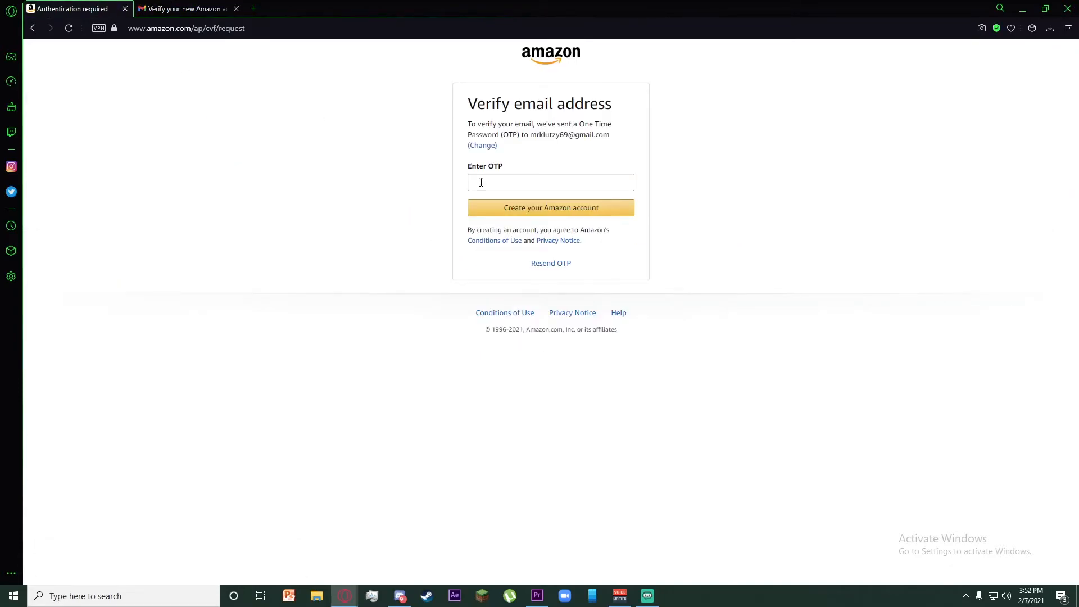
left_click(550, 182)
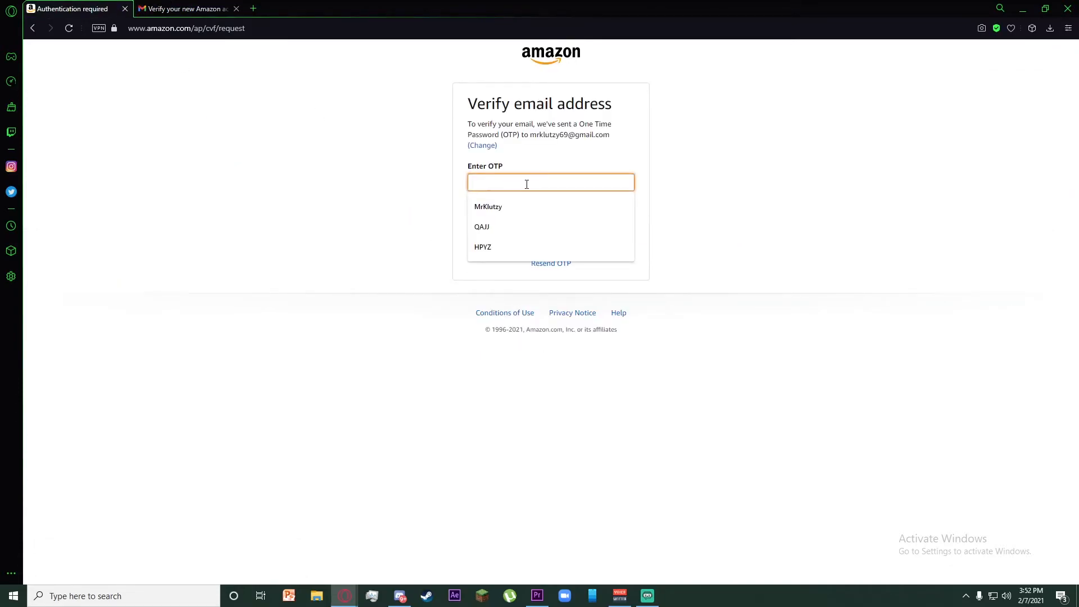
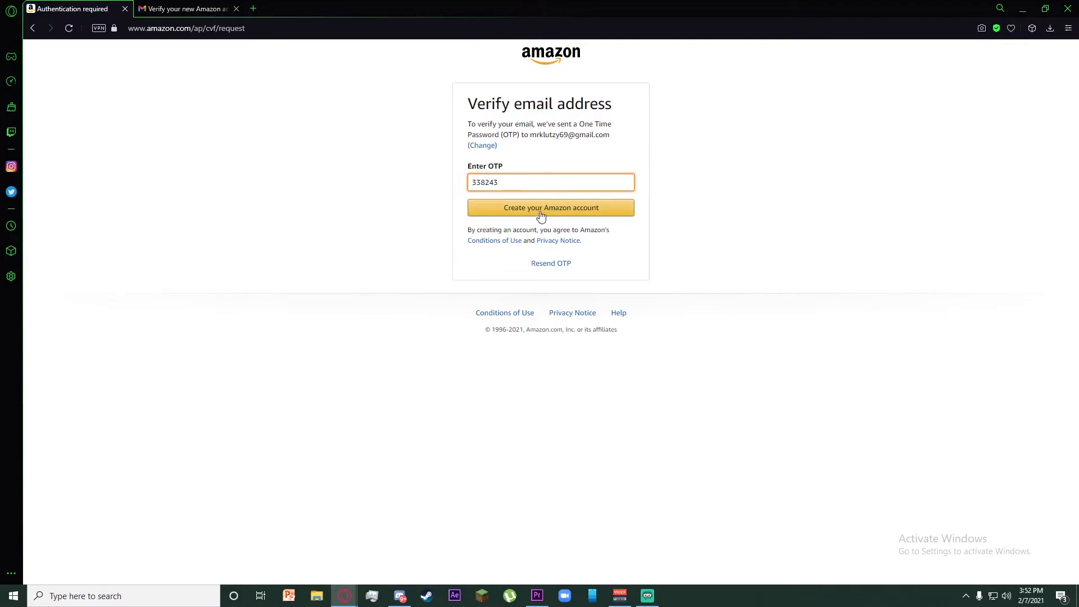
left_click(551, 207)
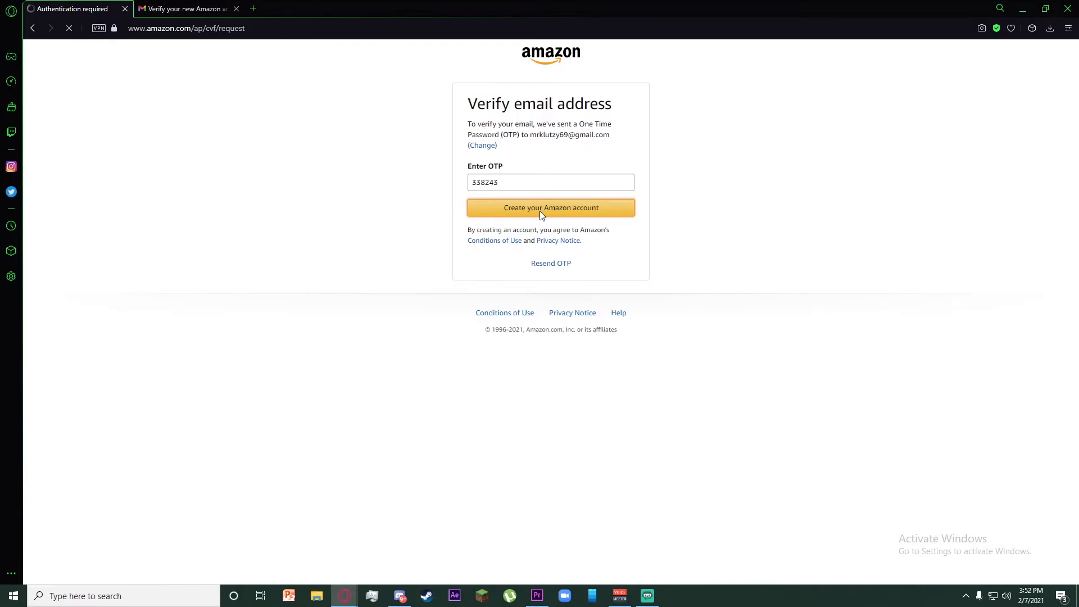
left_click(550, 207)
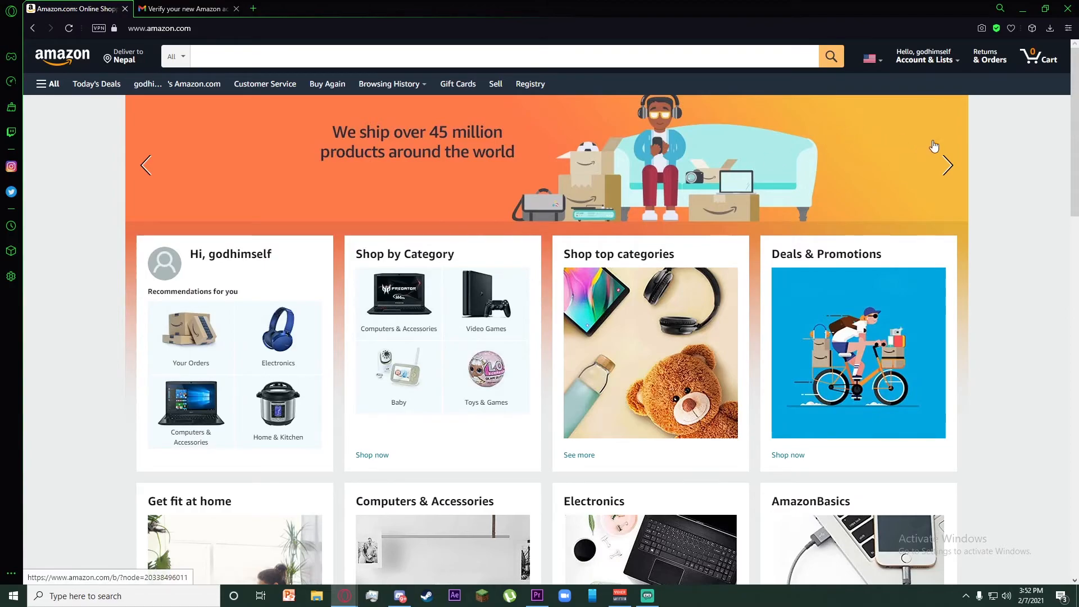
left_click(926, 56)
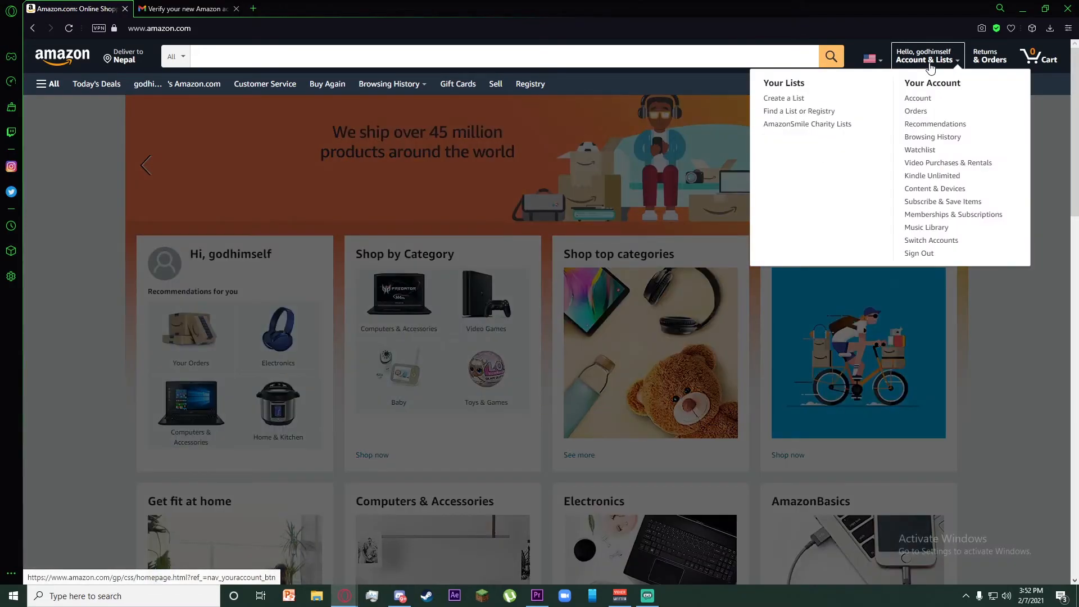